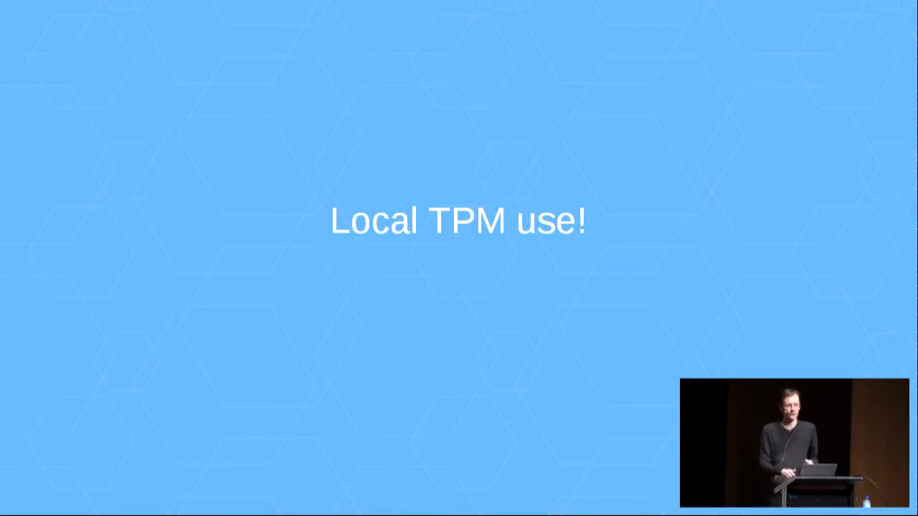
pyautogui.press('Right')
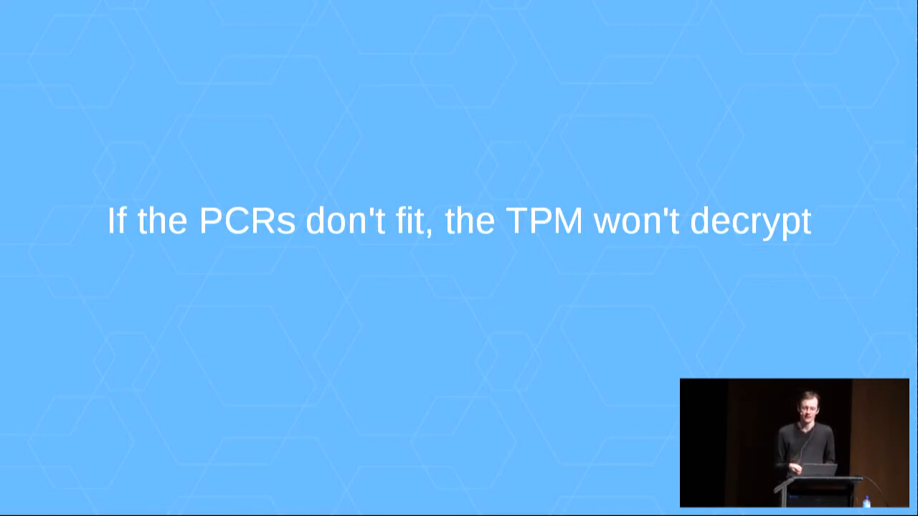
pyautogui.press('Right')
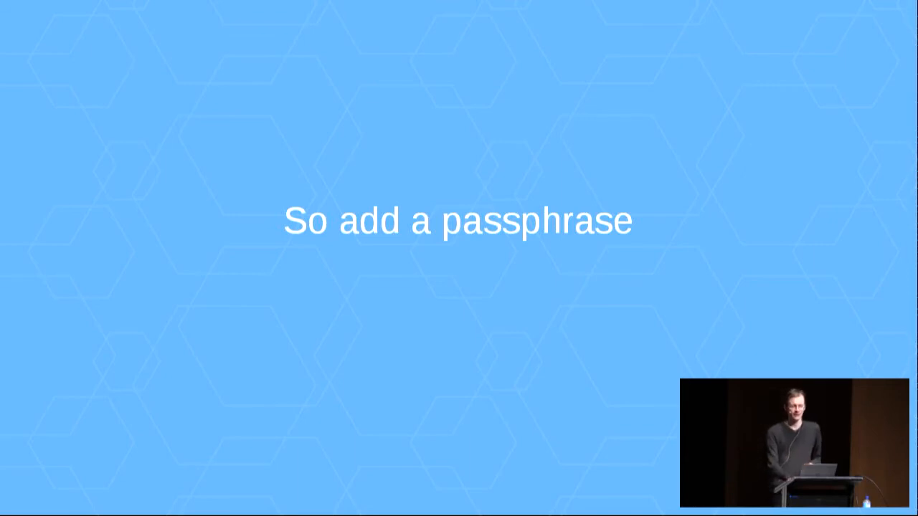
pyautogui.press('Right')
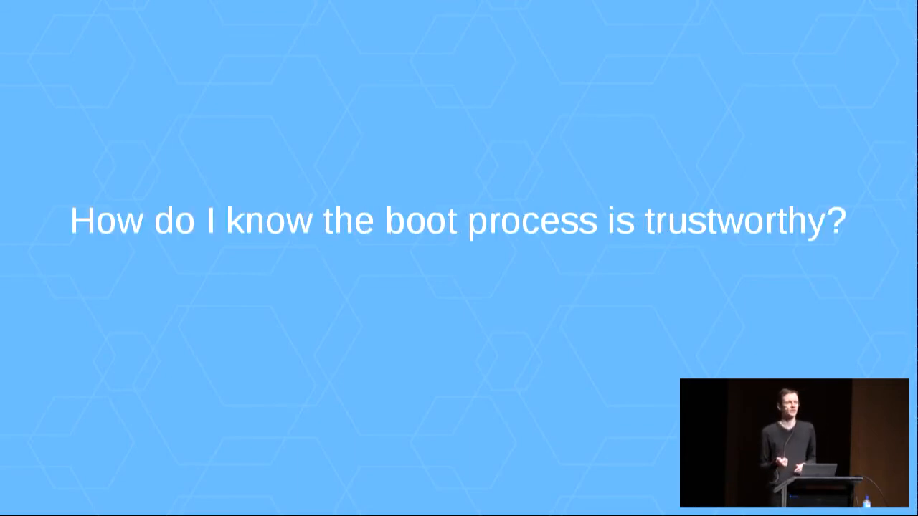